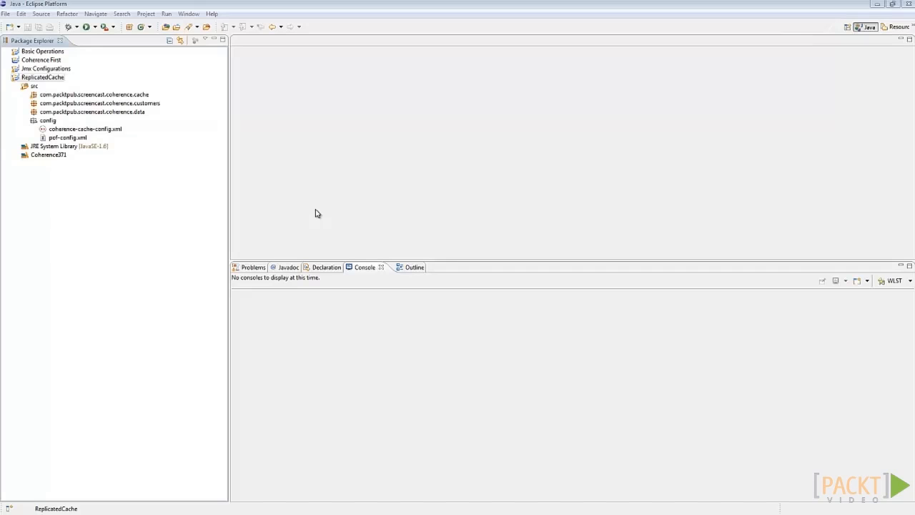
mouse_move(308, 206)
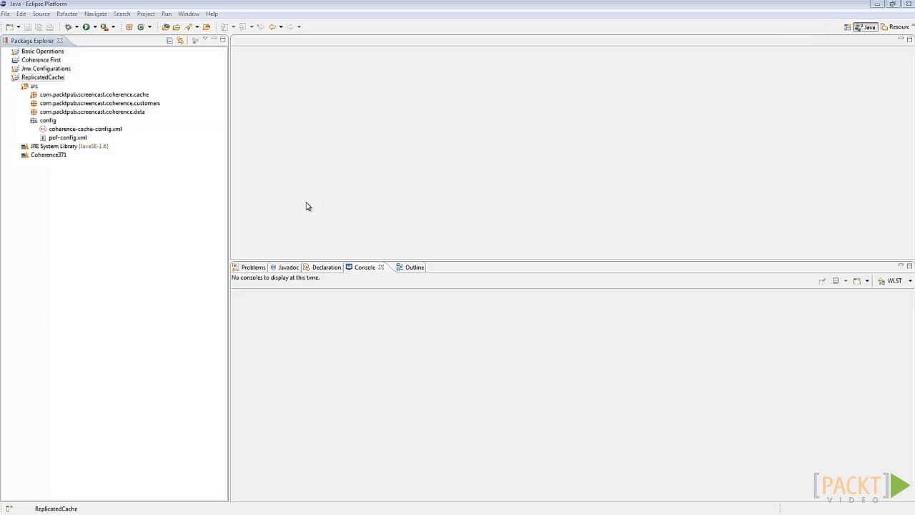
Step: Open coherence-cache-config.xml and review the customers cache mapping to MyReplicatedScheme
click(85, 129)
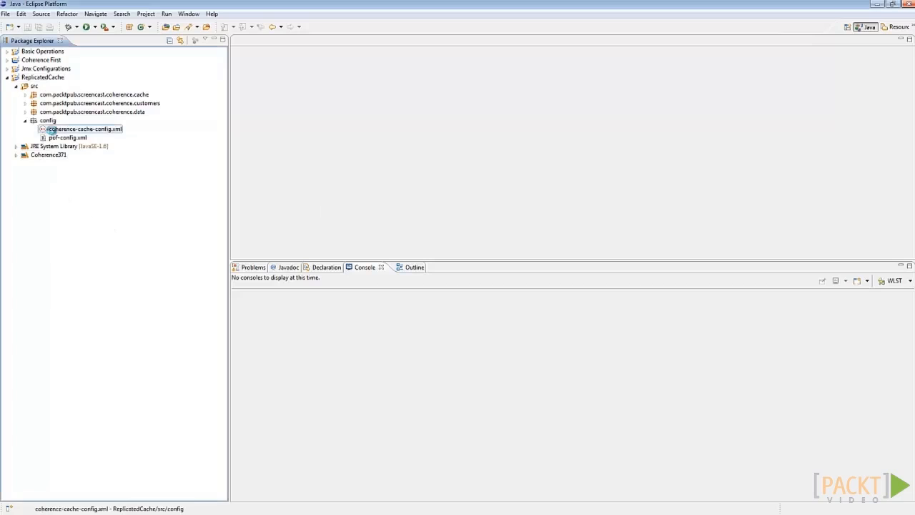
double_click(84, 129)
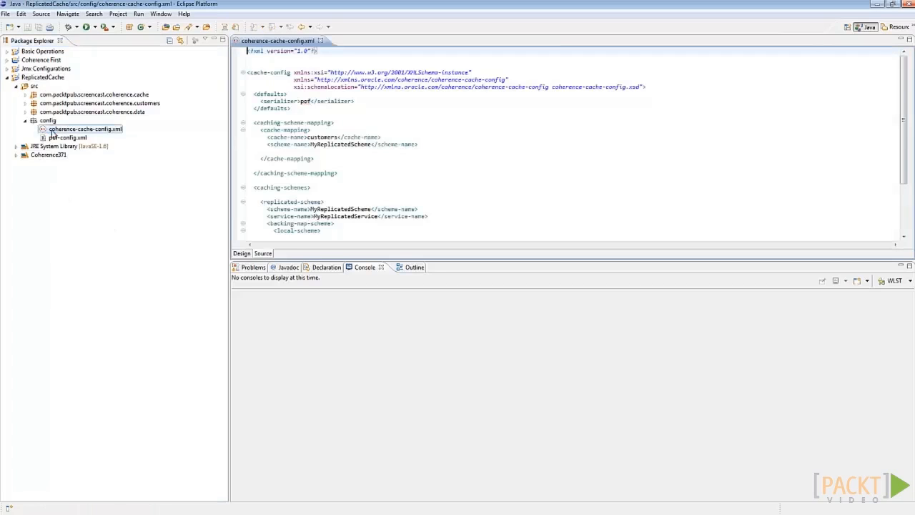
click(319, 165)
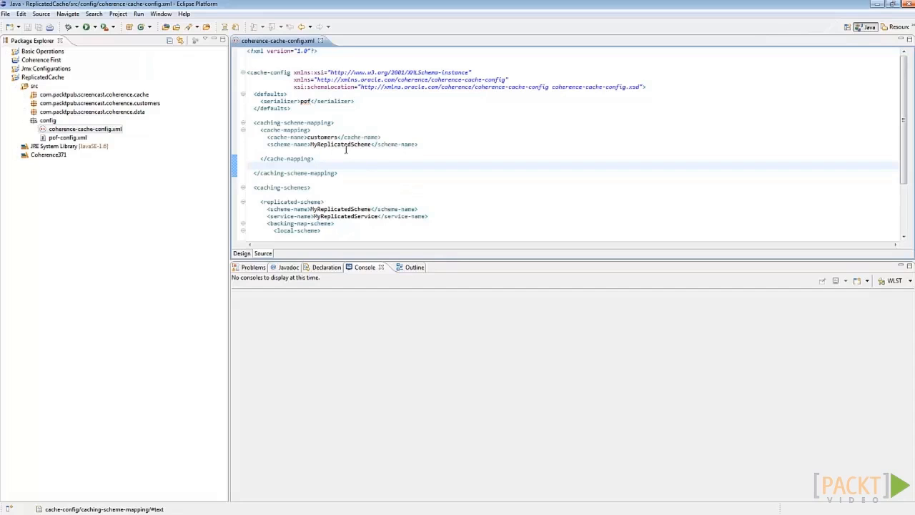
mouse_move(407, 165)
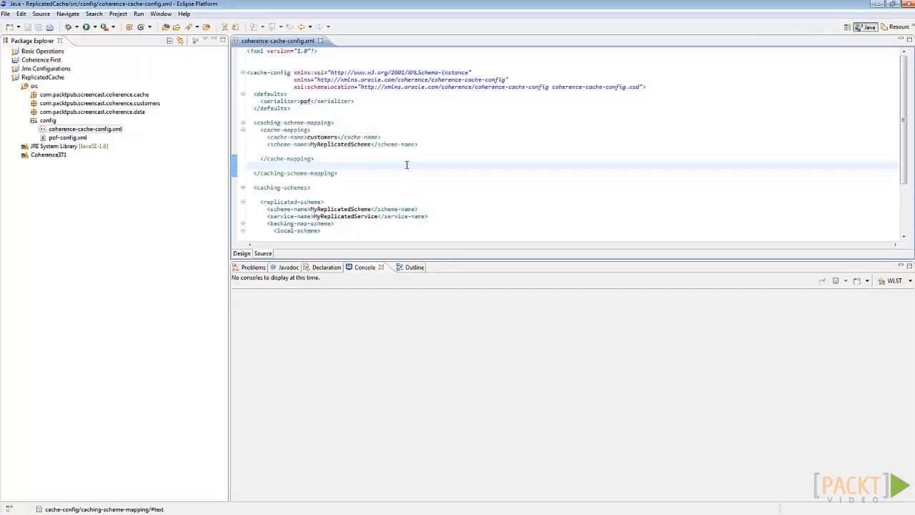
mouse_move(397, 166)
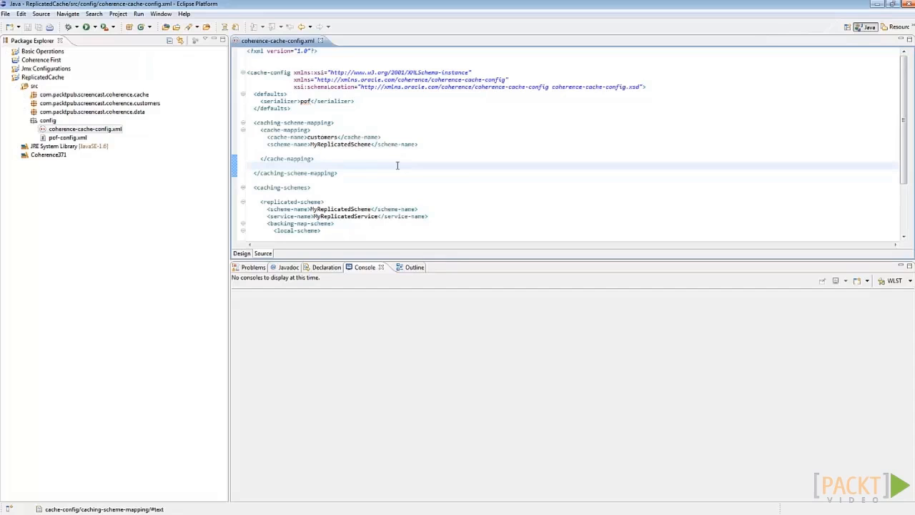
mouse_move(362, 172)
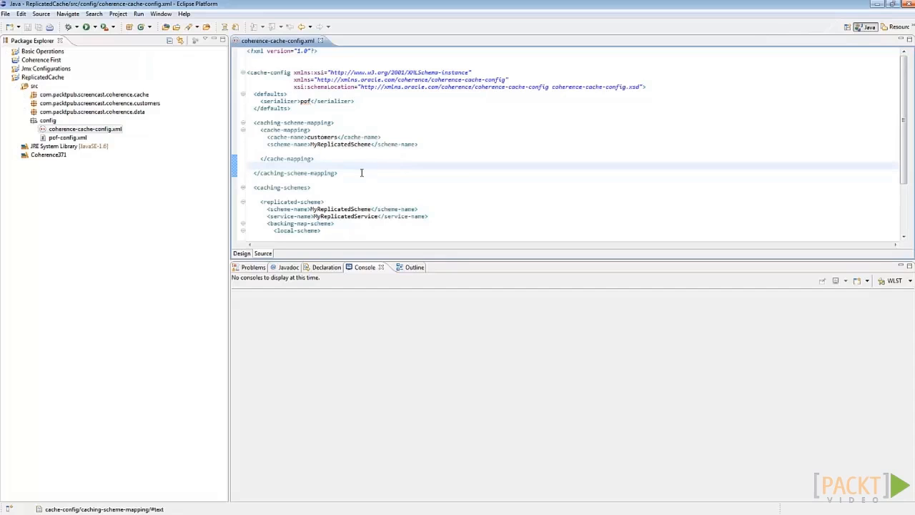
click(348, 209)
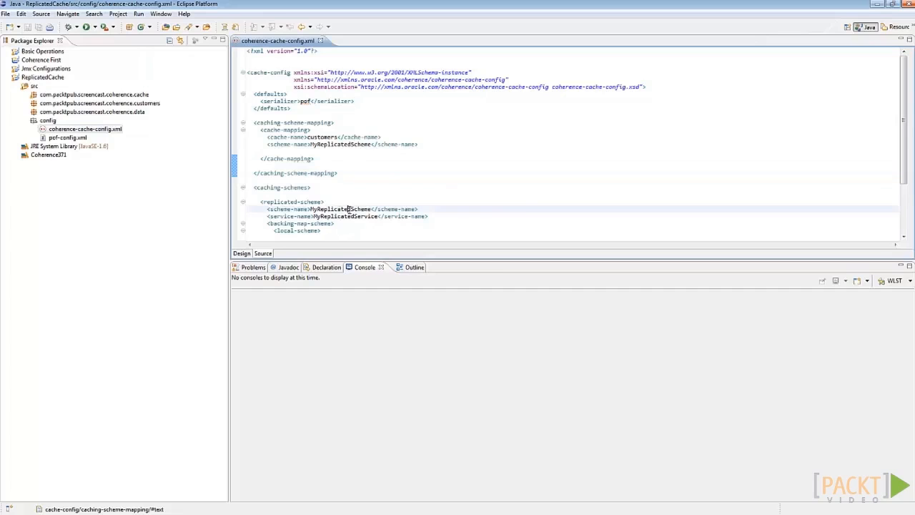
double_click(340, 208)
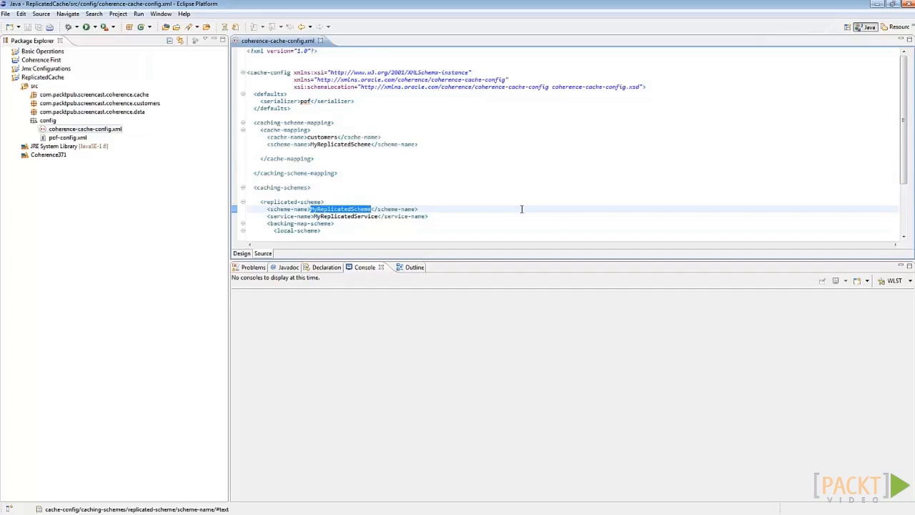
scroll(down, 3)
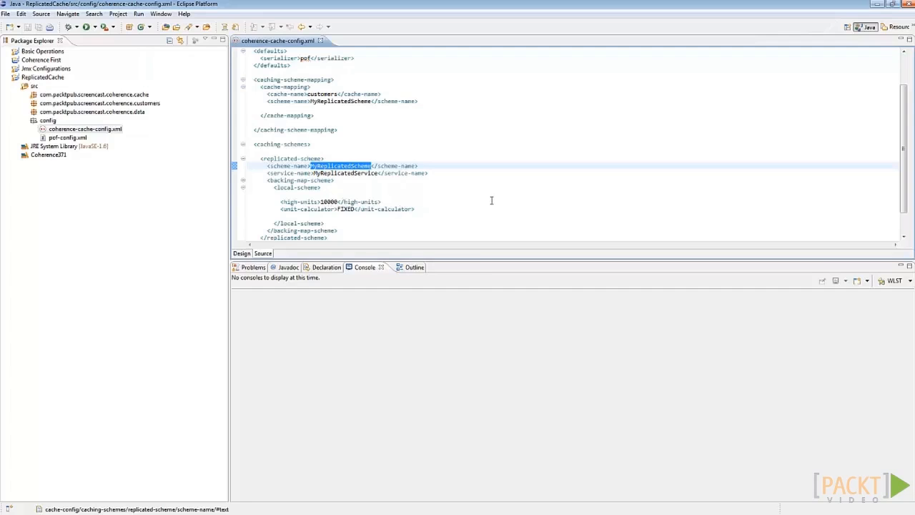
mouse_move(464, 198)
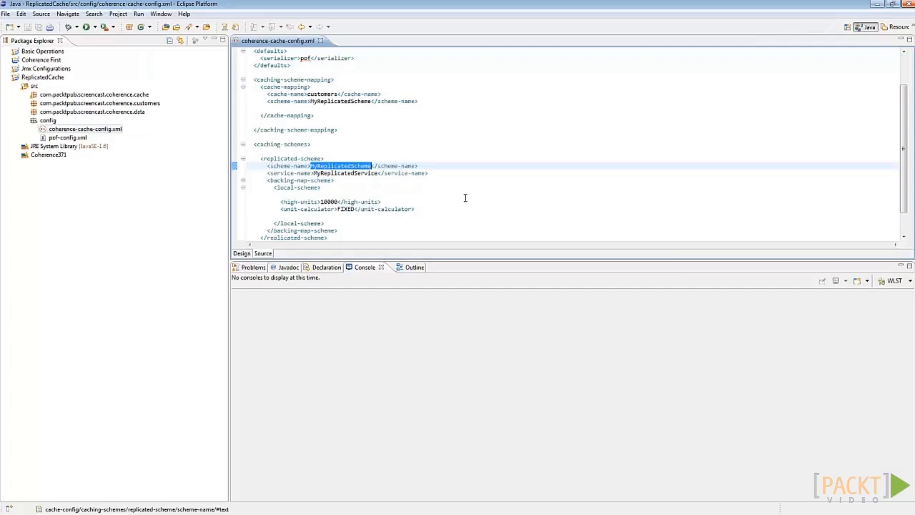
mouse_move(431, 198)
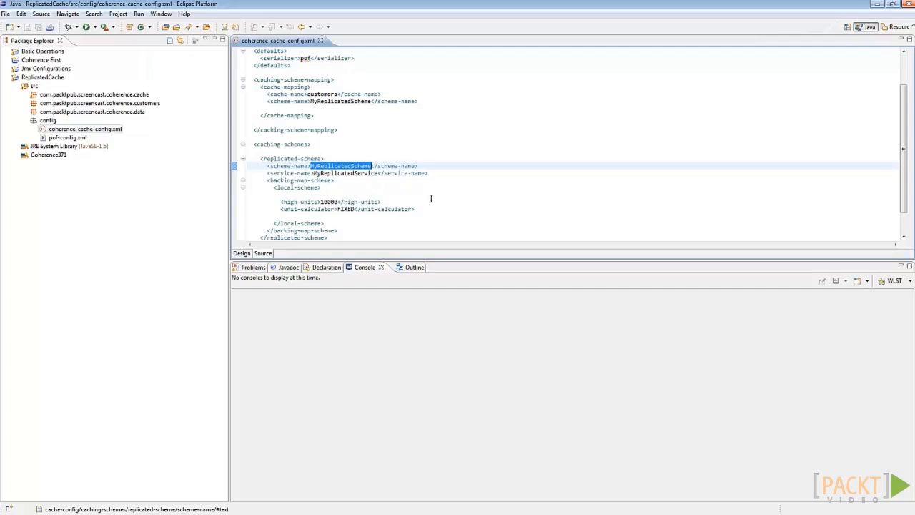
mouse_move(371, 195)
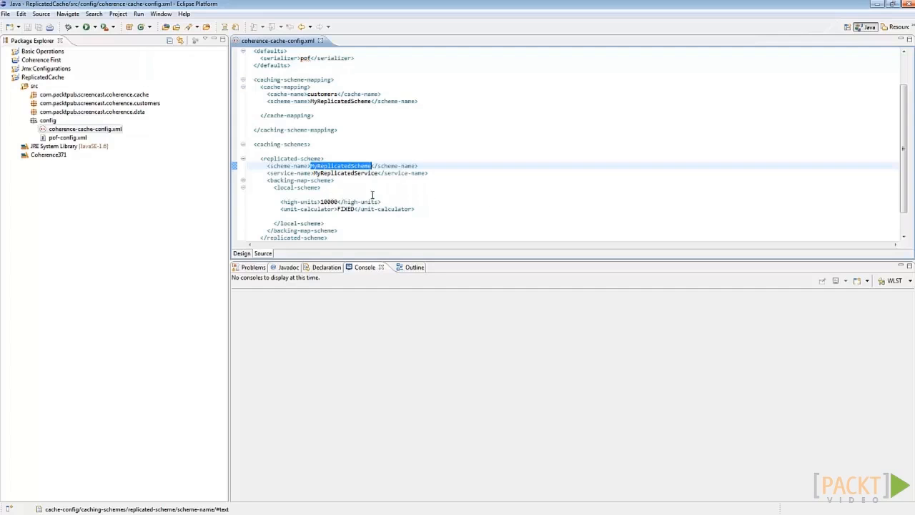
Step: In the ReplicatedCache project's Run Configurations, select JMX Cache Start to duplicate it
right_click(39, 77)
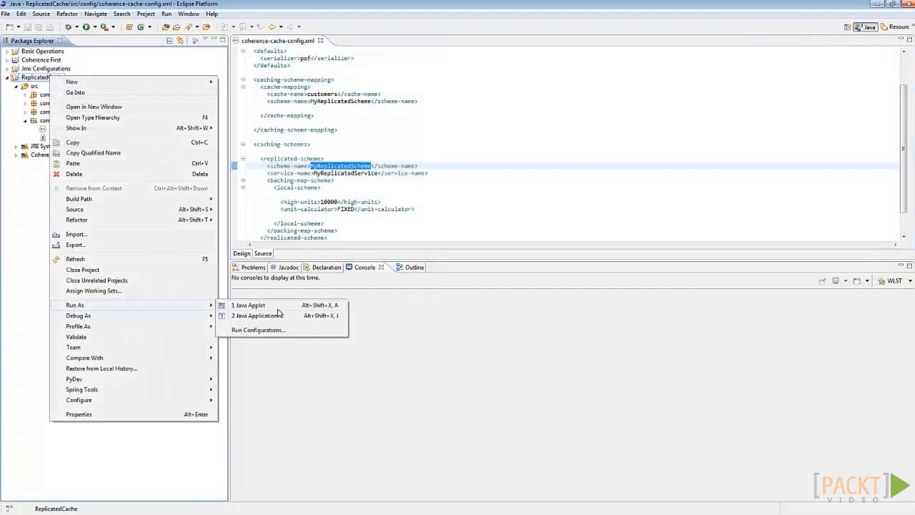
click(259, 330)
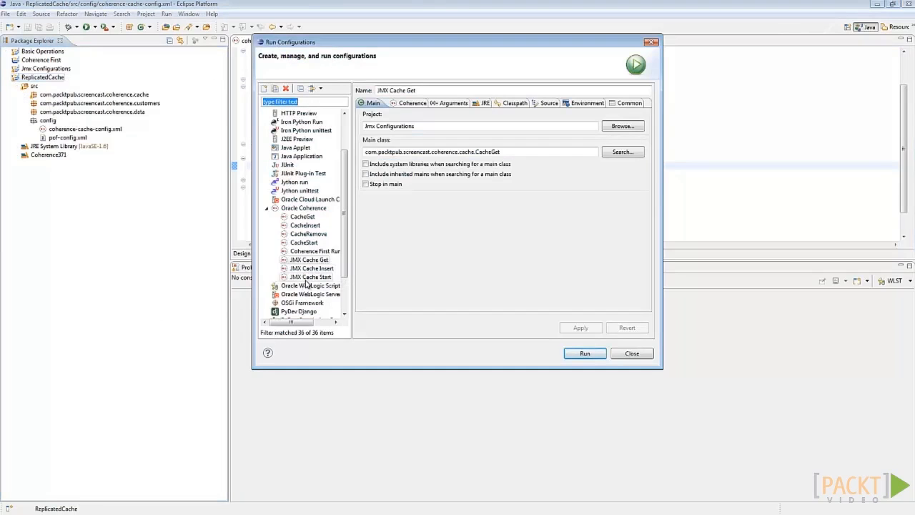
click(310, 276)
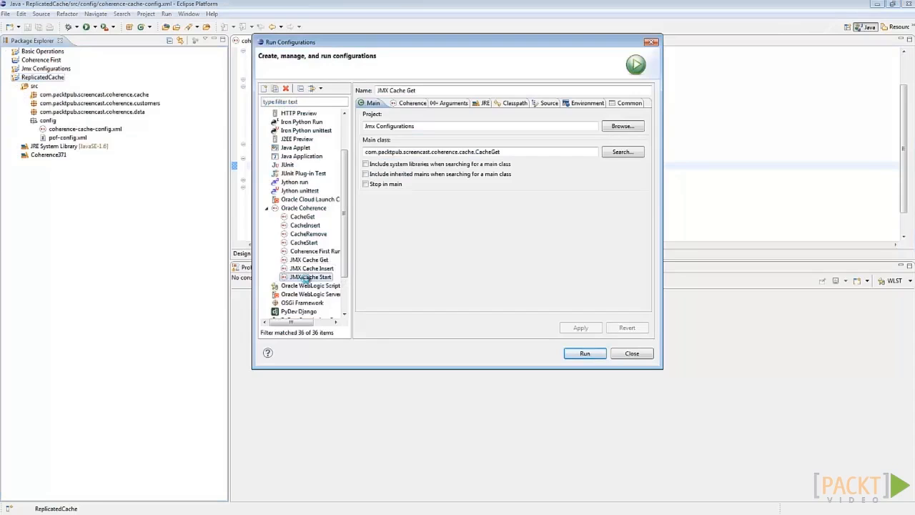
right_click(309, 277)
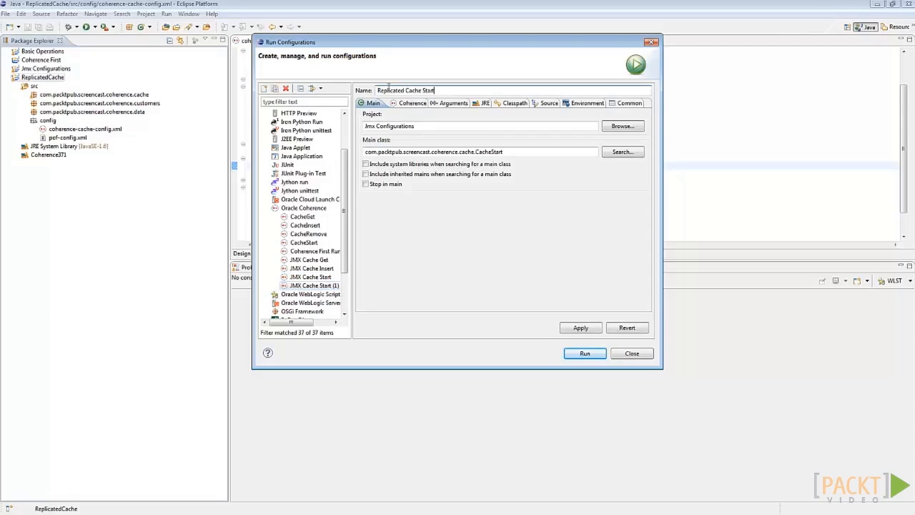
mouse_move(604, 135)
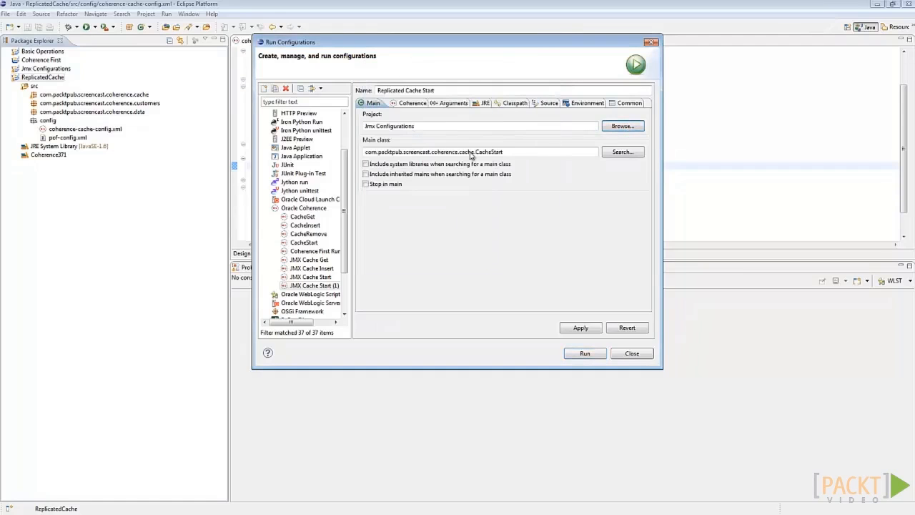
Step: Set CacheStart as the main class in ReplicatedCache and view the Coherence settings
click(621, 150)
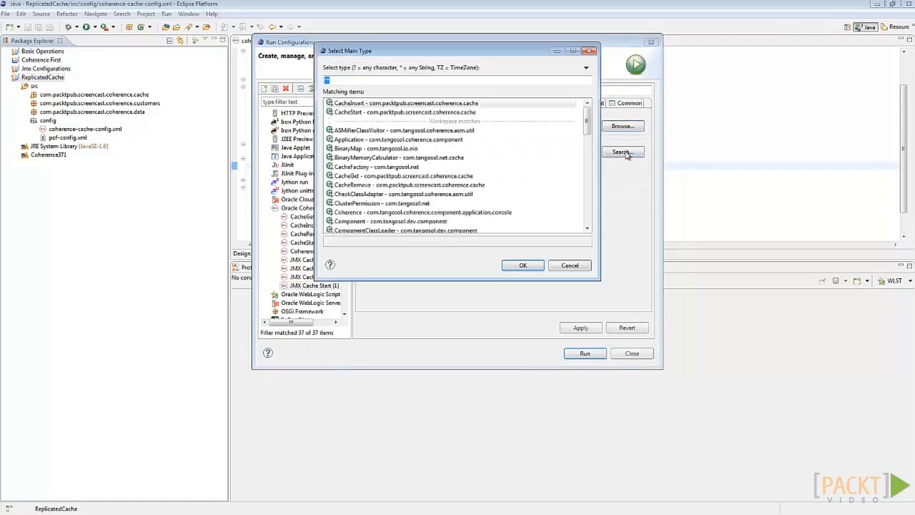
click(522, 265)
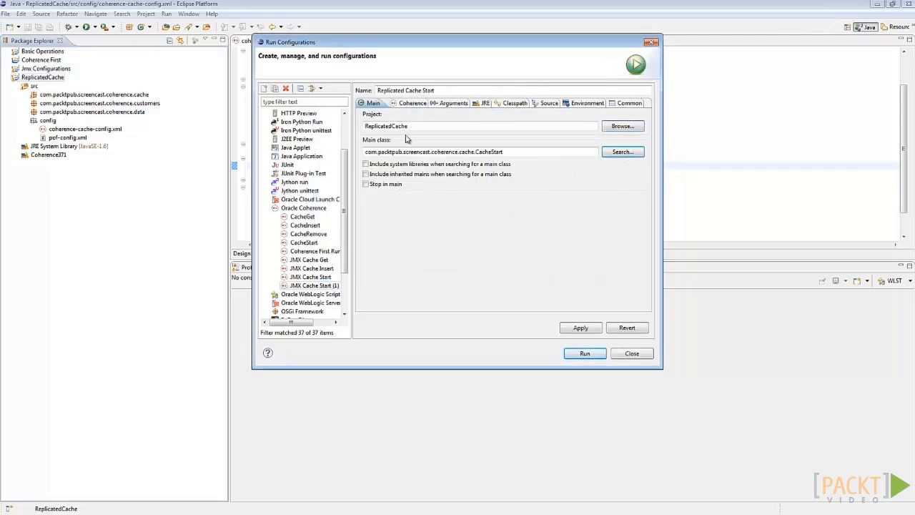
mouse_move(412, 108)
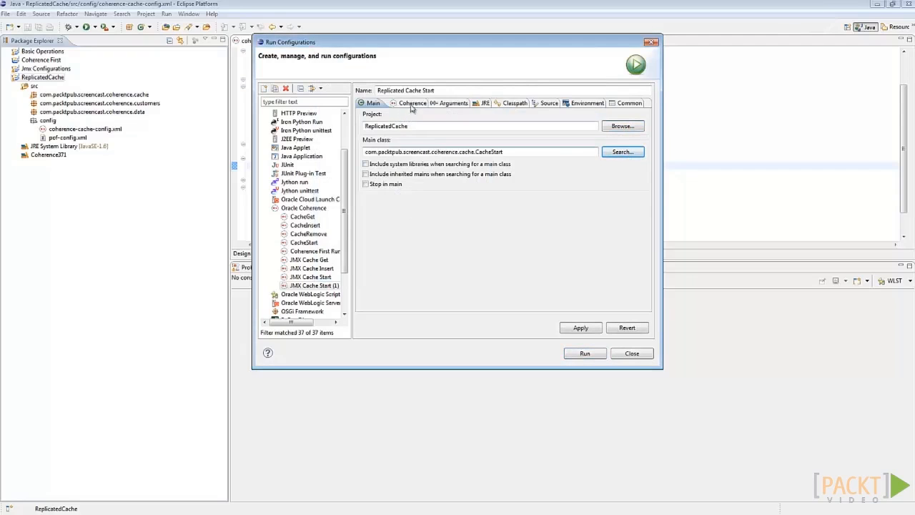
click(407, 103)
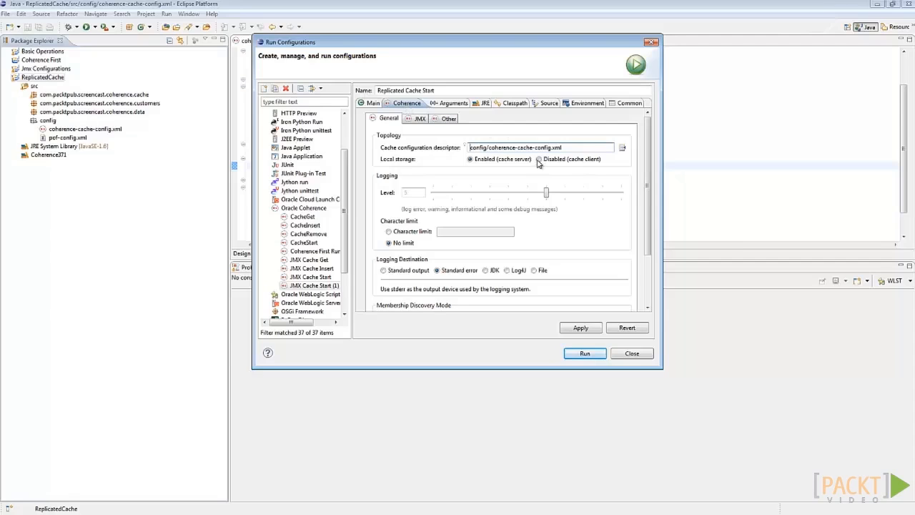
Step: Keep JMX Management at All with remote management enabled, and apply
click(420, 113)
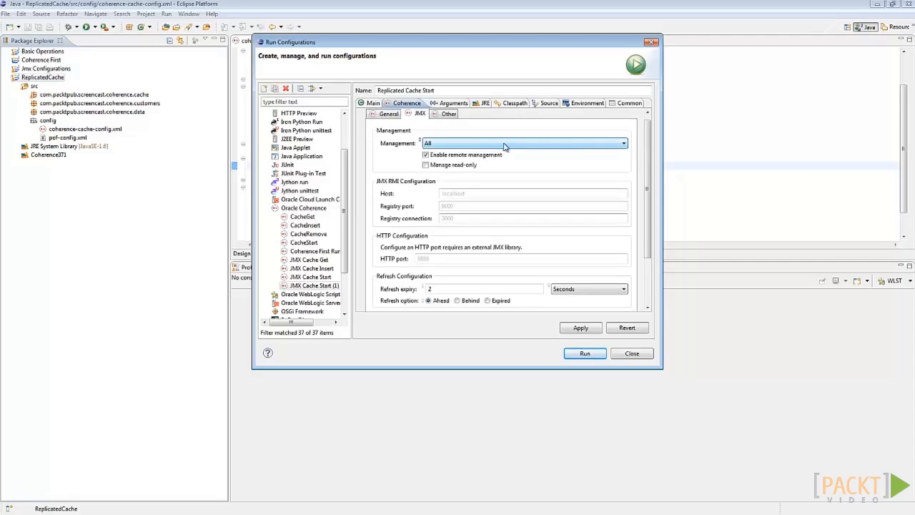
click(581, 327)
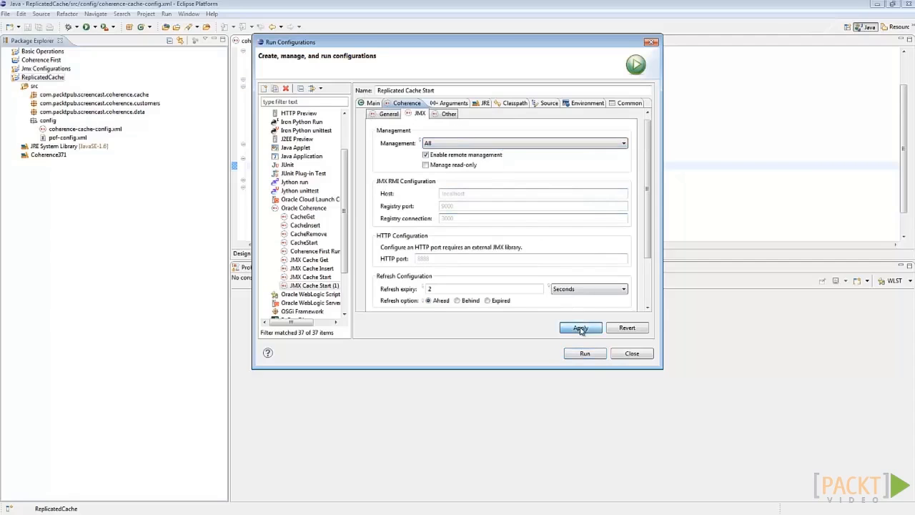
click(584, 352)
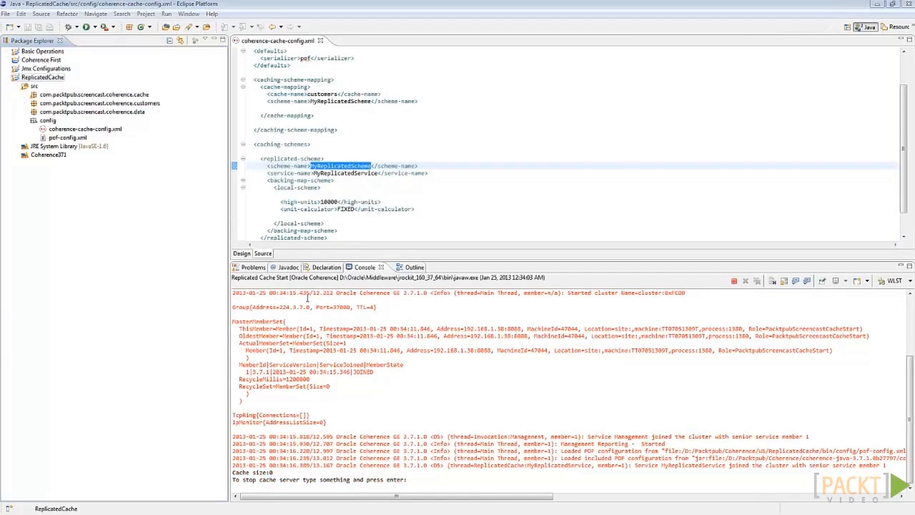
Step: Launch a second Replicated Cache Start server and expand the cache package
click(96, 27)
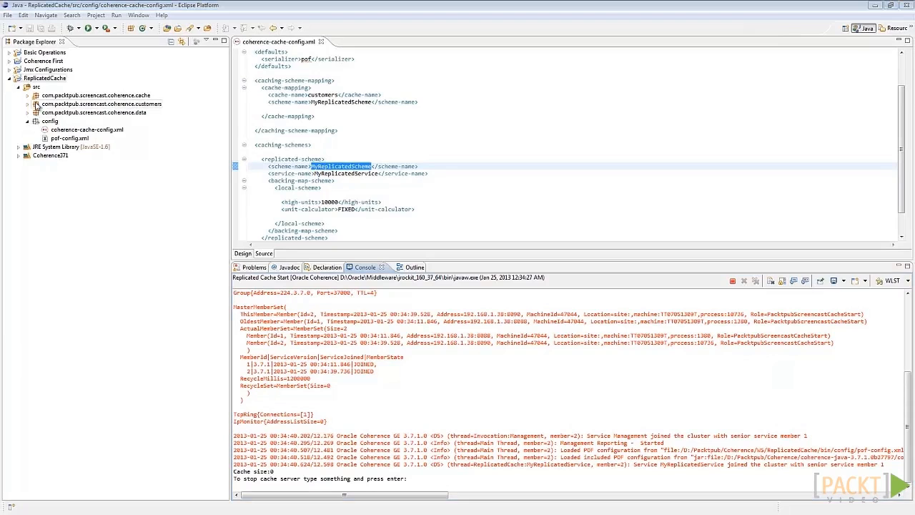
click(27, 95)
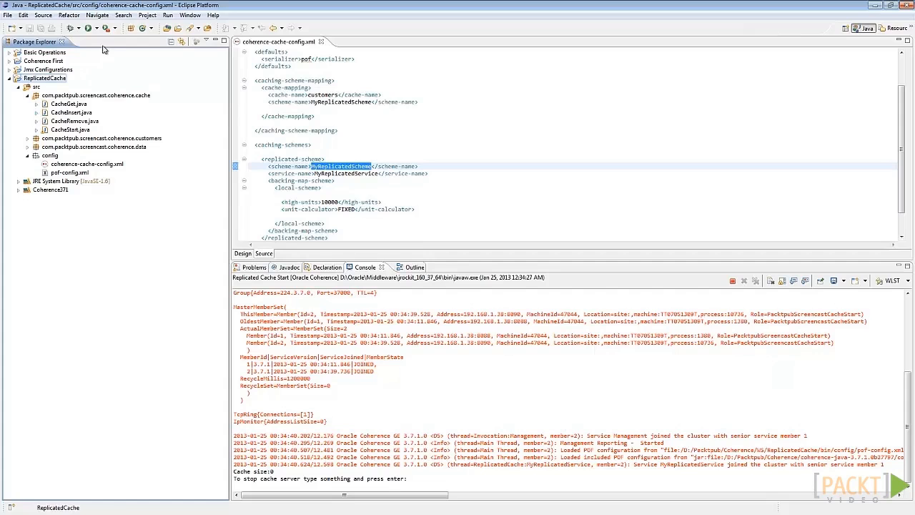
Step: Duplicate Replicated Cache Start in Run Configurations as Replicated Cache Insert
click(88, 28)
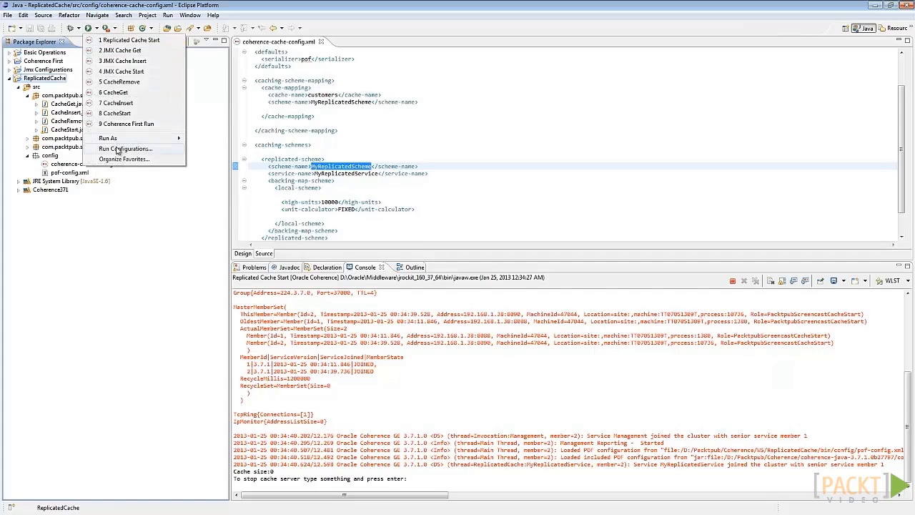
click(125, 148)
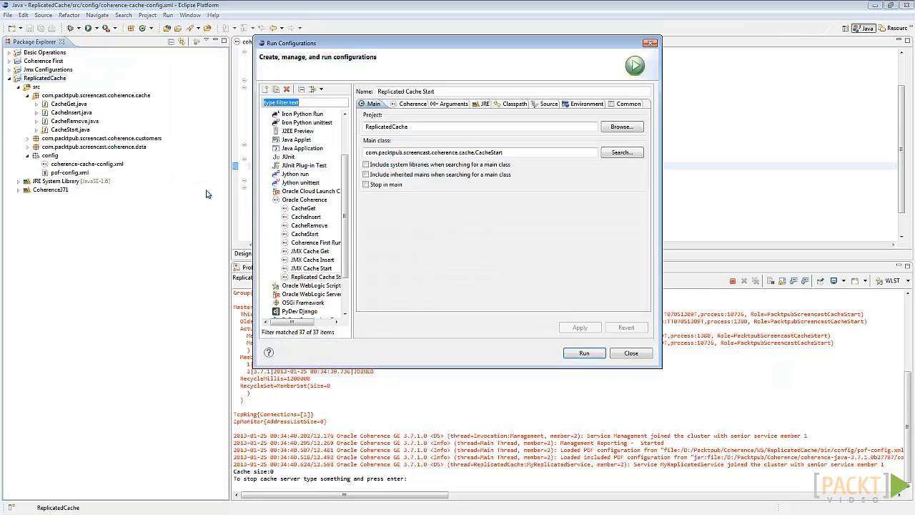
click(314, 276)
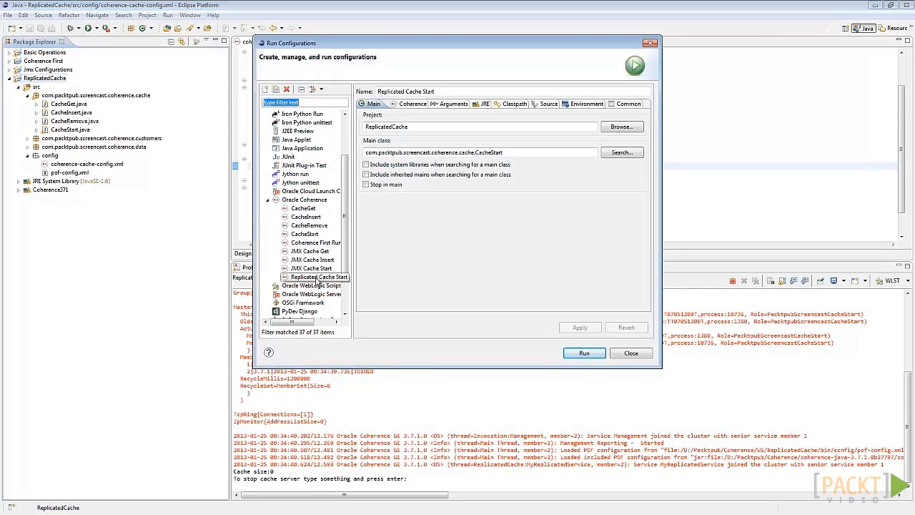
right_click(318, 276)
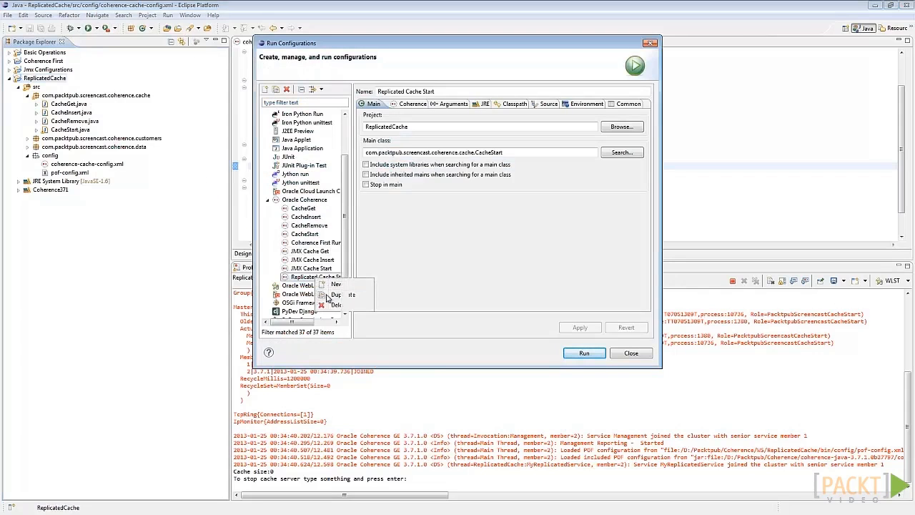
click(336, 294)
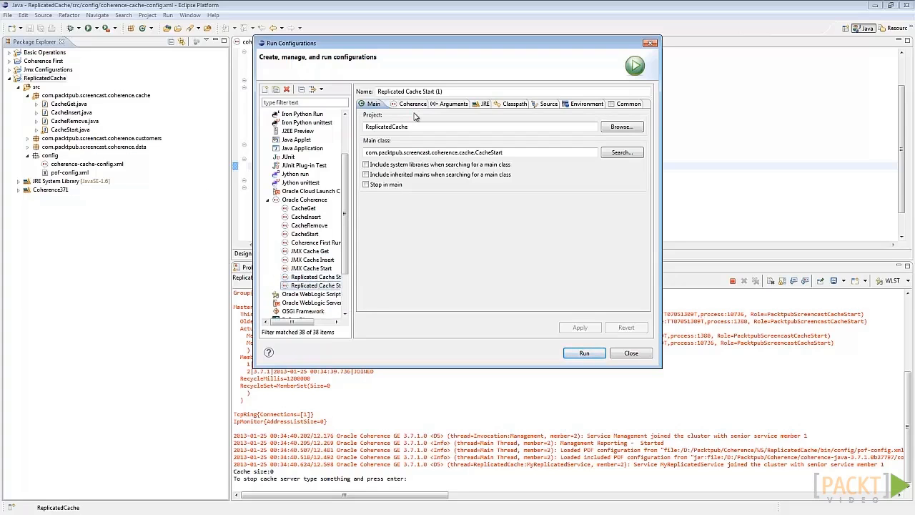
double_click(426, 91)
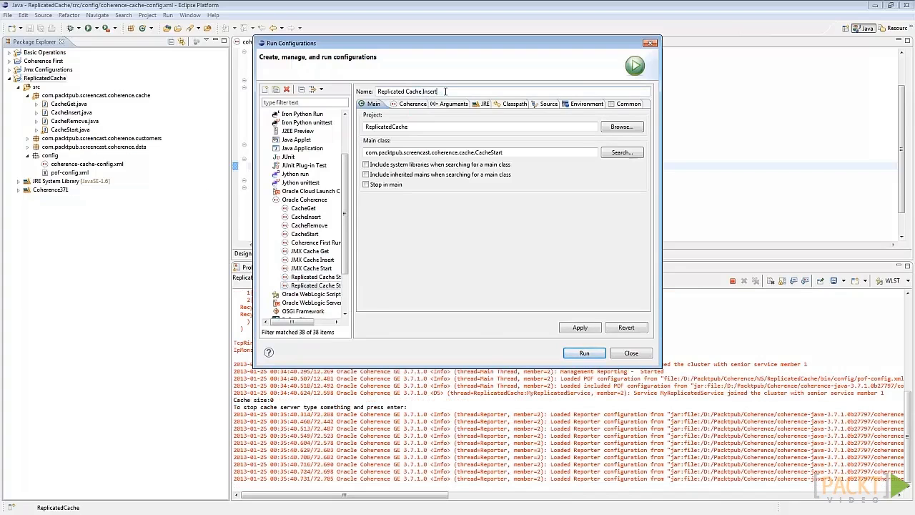
Step: Set the main class to CacheInsert, apply, and run Replicated Cache Insert
click(621, 152)
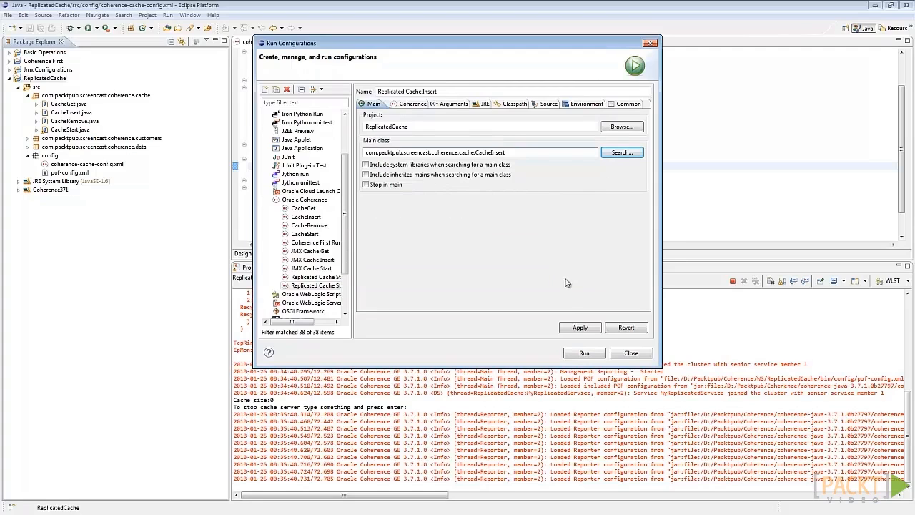
click(585, 353)
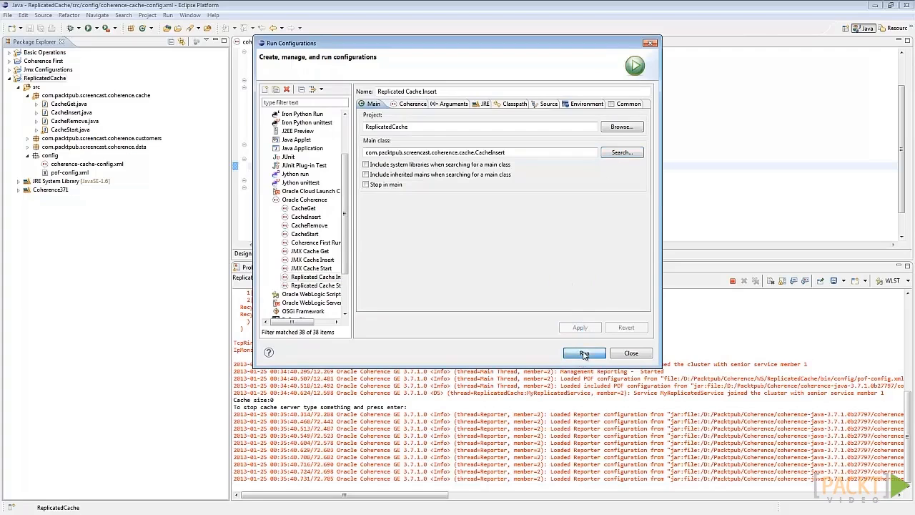
click(584, 354)
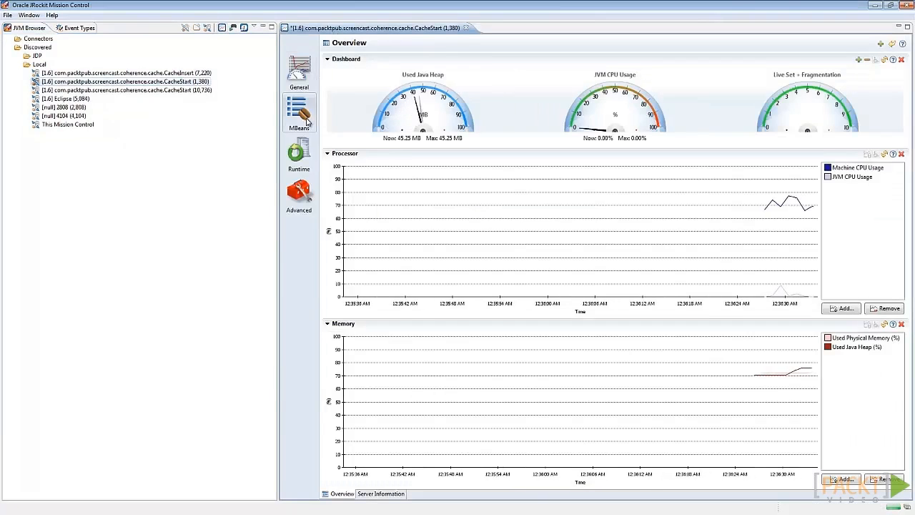
Step: Browse the MBeans to Coherence > Cache > MyReplicatedService node 3's customers cache
click(298, 113)
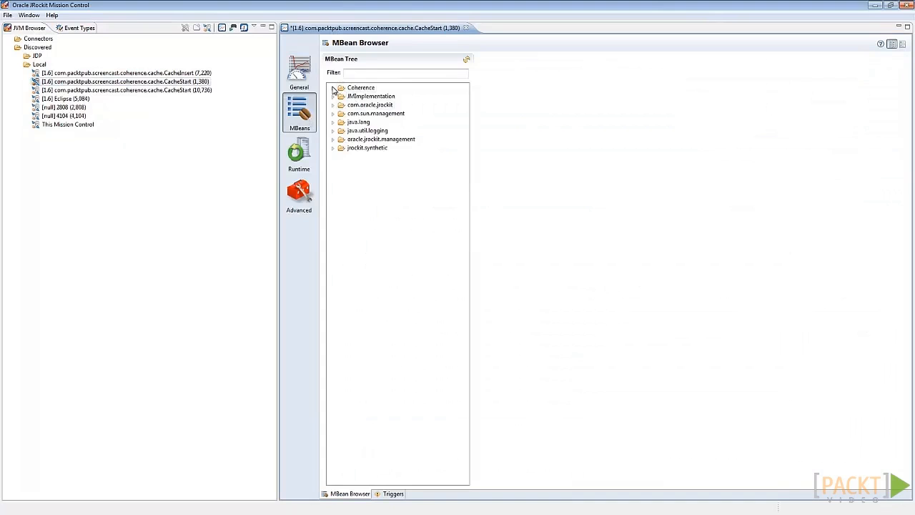
click(333, 87)
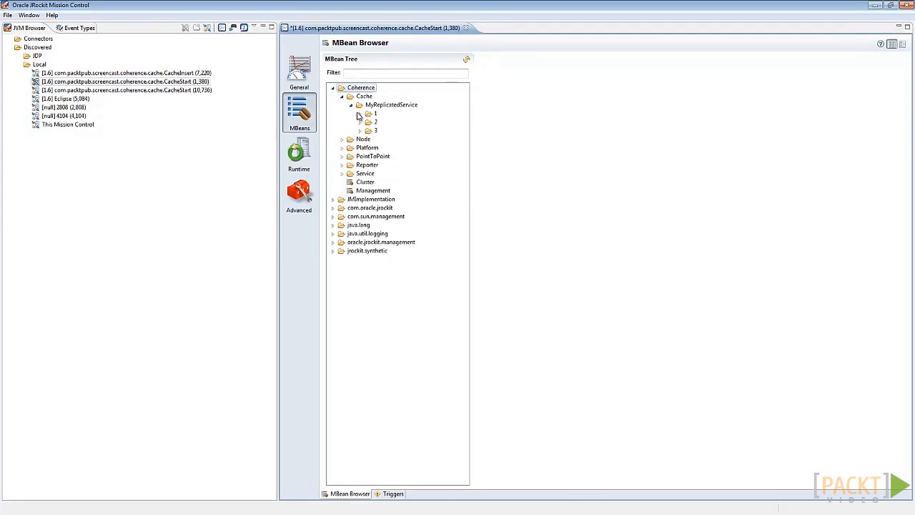
click(361, 113)
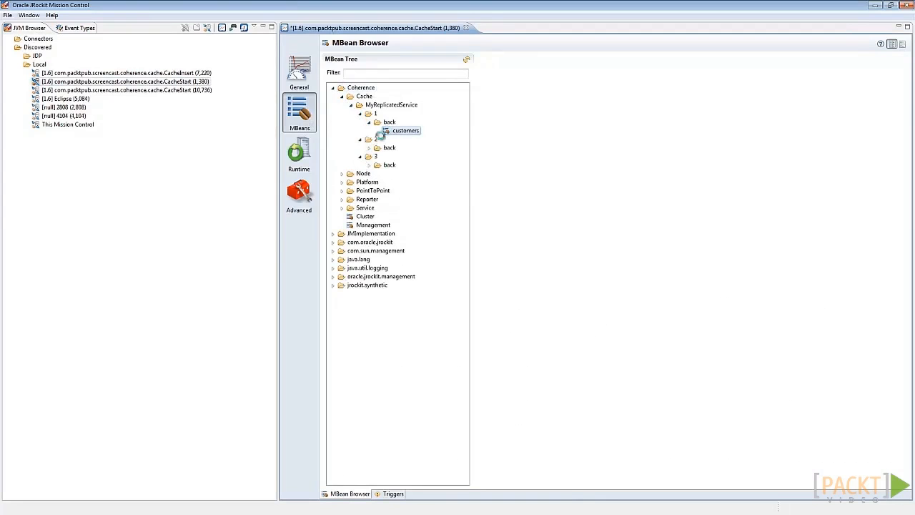
click(406, 182)
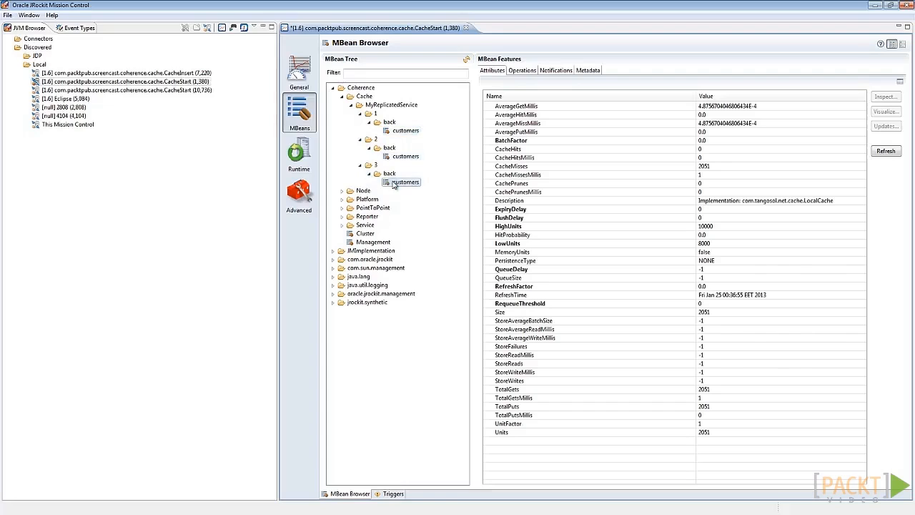
Step: Compare the customers cache Size attribute on nodes 1, 2 and 3
click(405, 130)
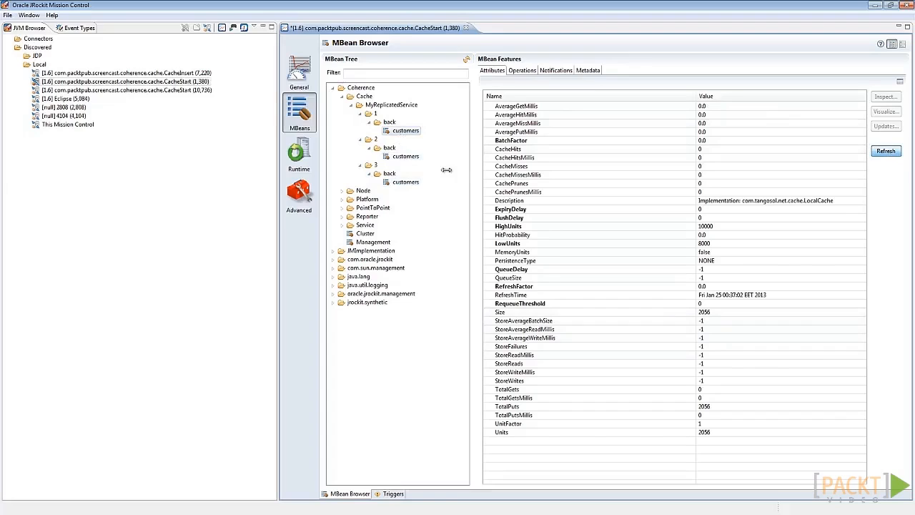
click(886, 151)
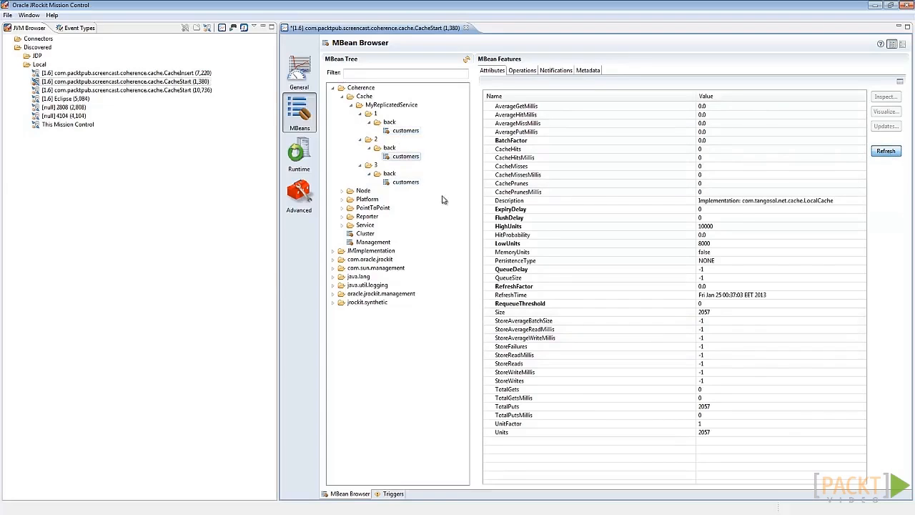
click(886, 150)
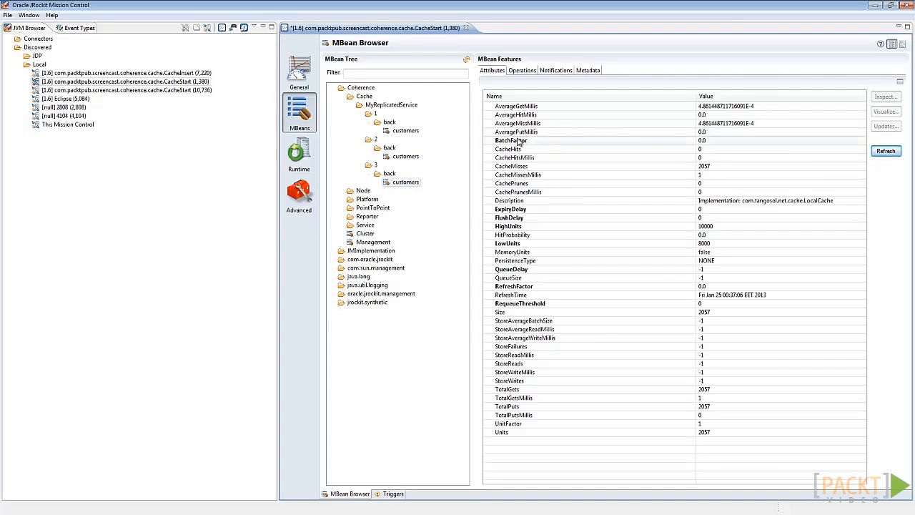
click(512, 141)
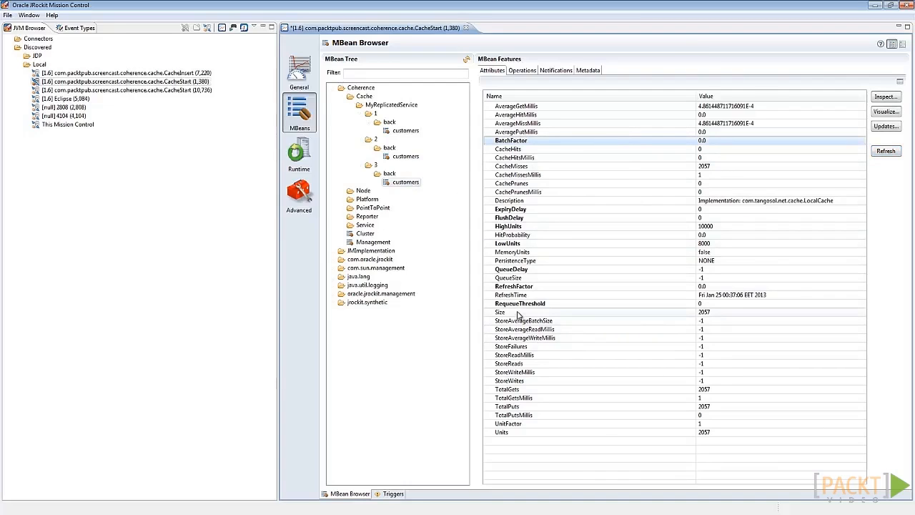
mouse_move(620, 308)
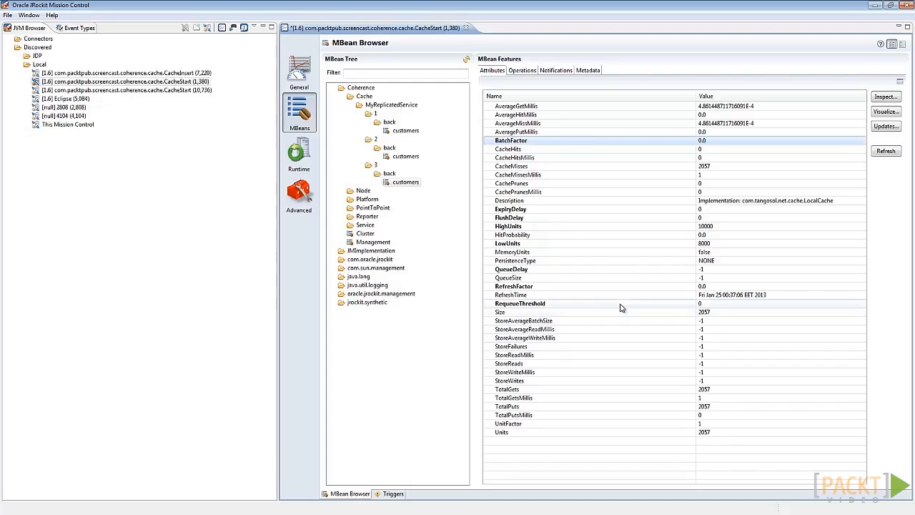
mouse_move(599, 307)
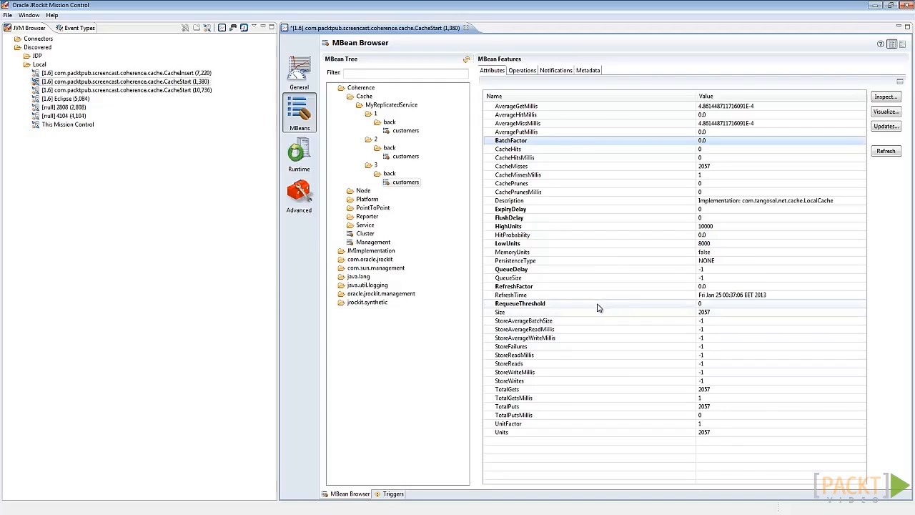
mouse_move(593, 307)
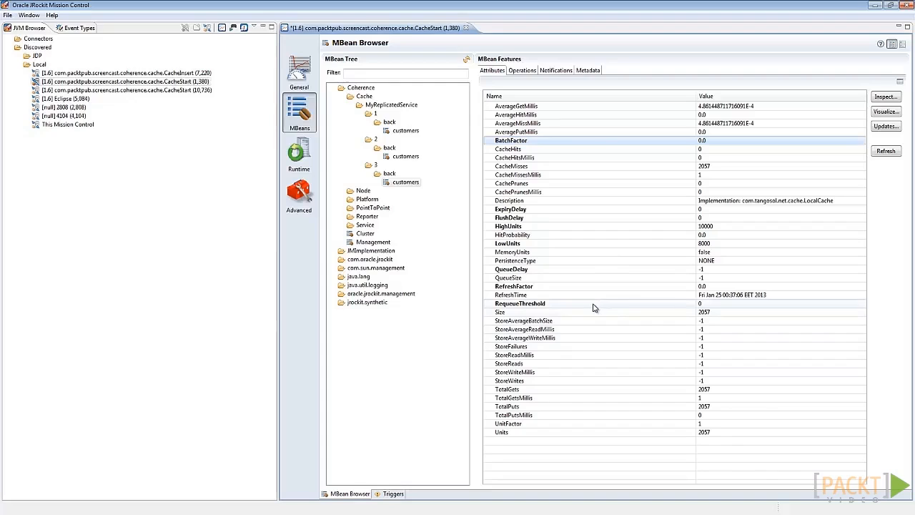
mouse_move(507, 207)
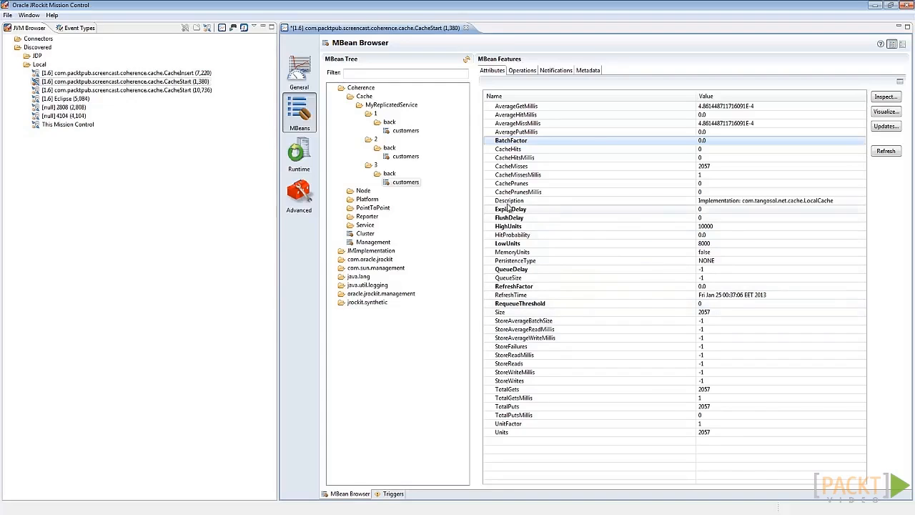
click(405, 130)
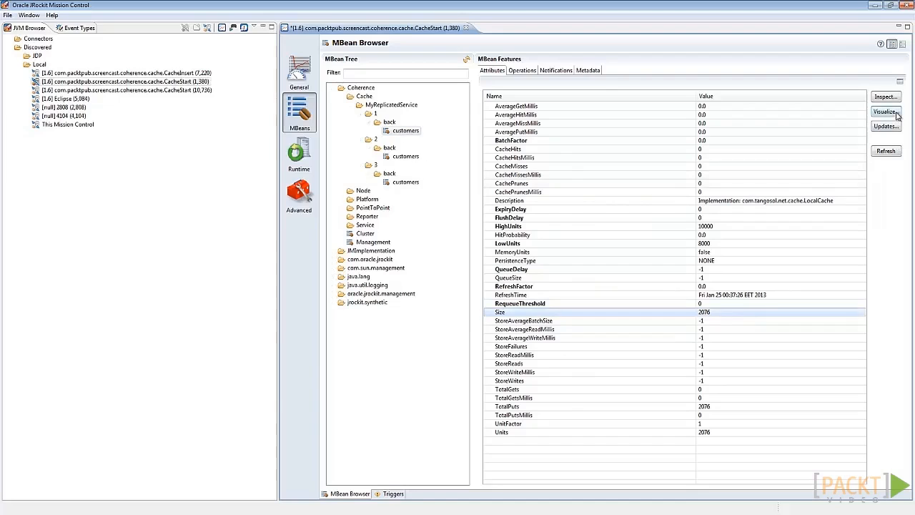
Step: Visualize the customers cache Size of nodes 1, 2 and 3 in My Chart 1
click(886, 110)
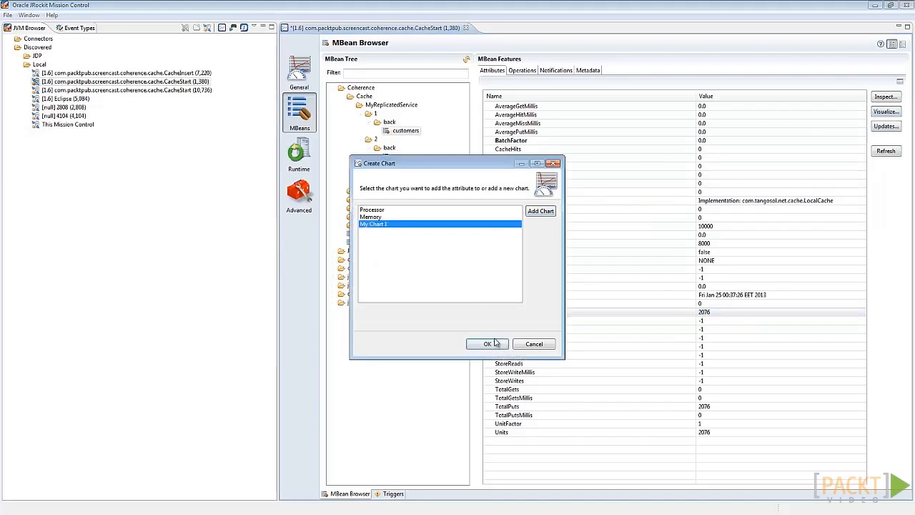
click(487, 344)
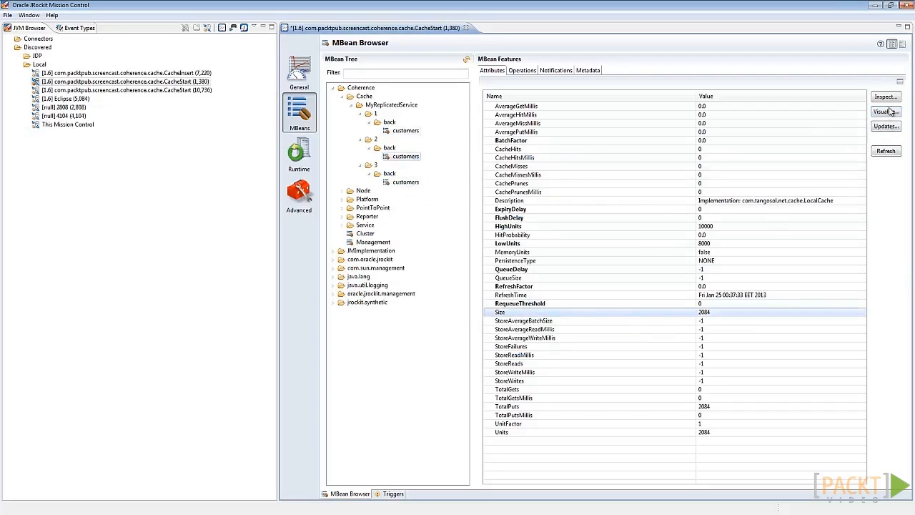
click(886, 111)
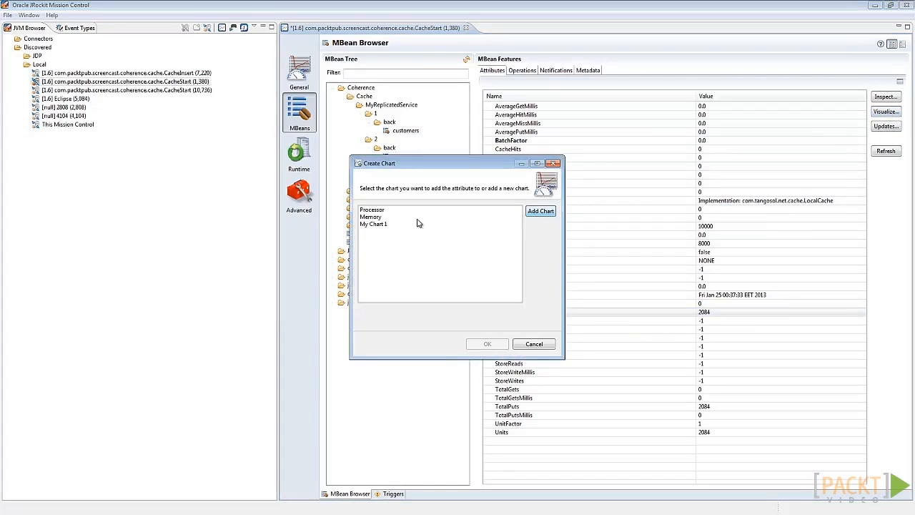
click(534, 344)
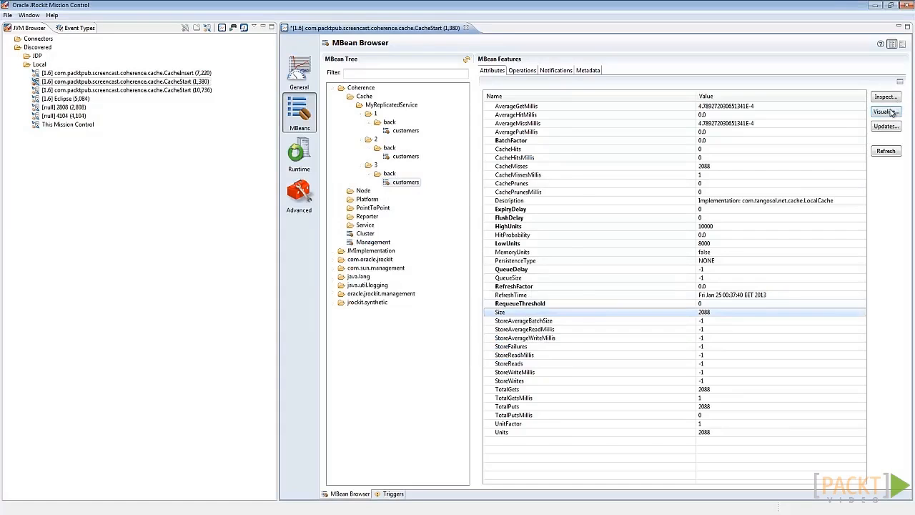
click(886, 111)
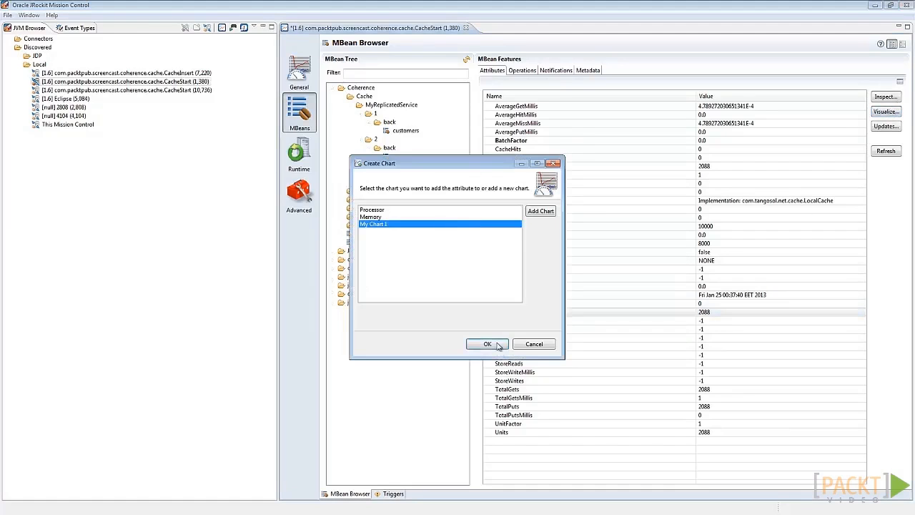
click(487, 344)
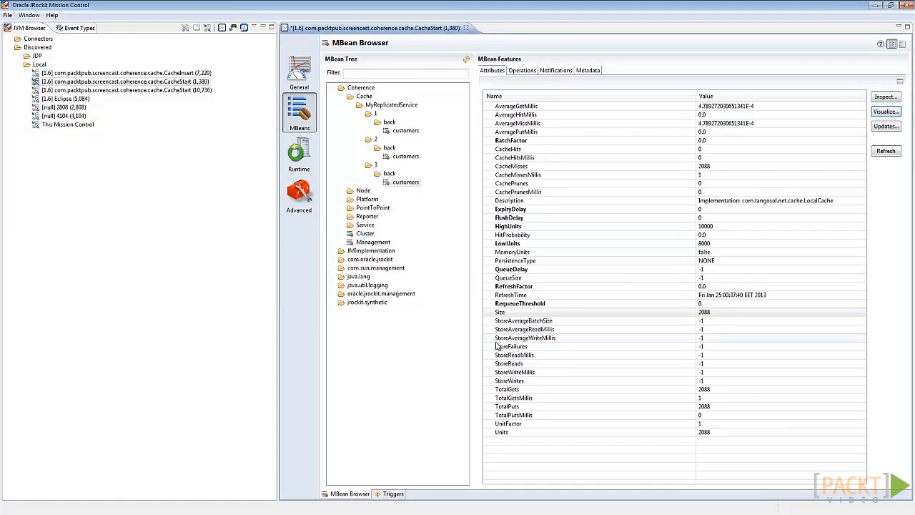
click(298, 68)
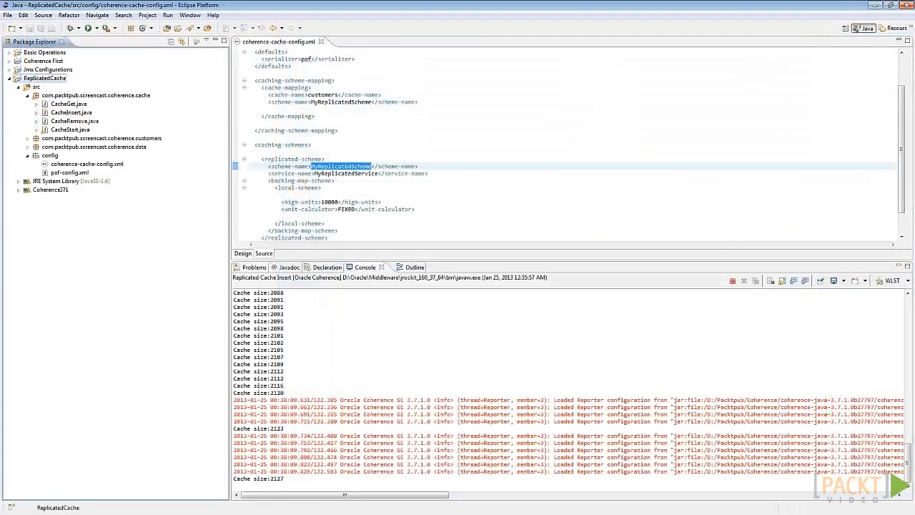
Step: Terminate one running CacheStart server process from the Console
click(844, 280)
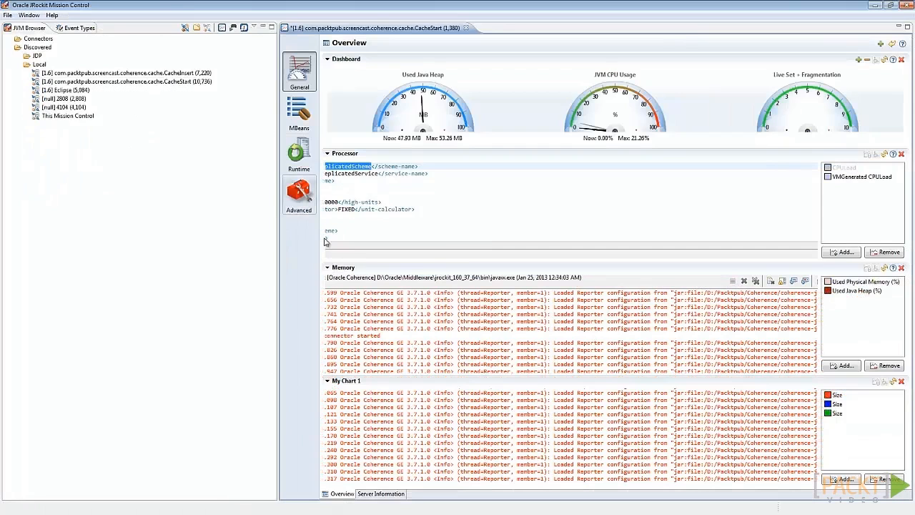
Step: See the stopped server's lost connection, then open the remaining CacheStart JVM (10,736) overview
click(299, 113)
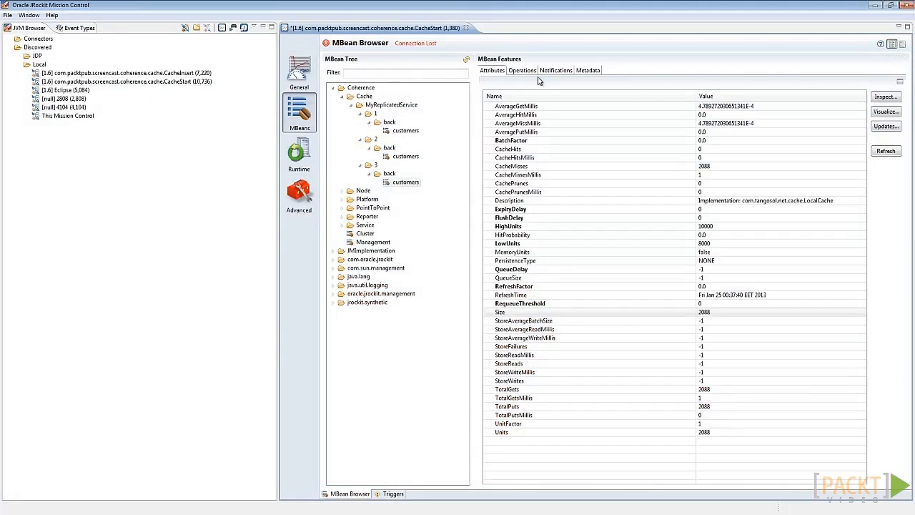
click(466, 28)
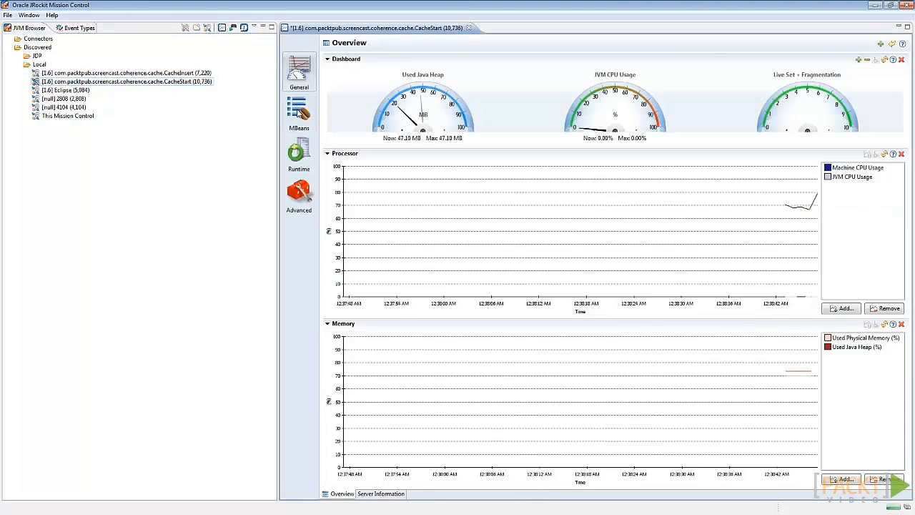
Step: Browse MBeans to MyReplicatedService node 2's customers cache, showing Size 2172
click(298, 115)
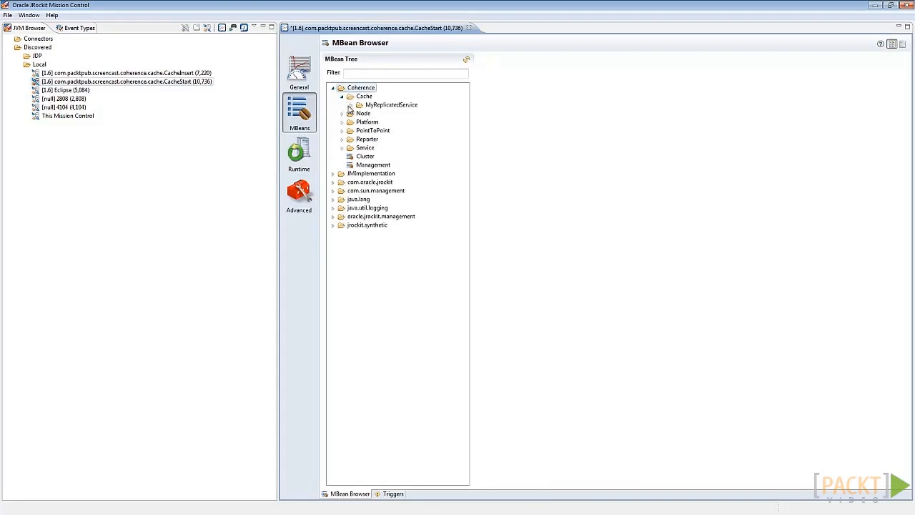
click(344, 105)
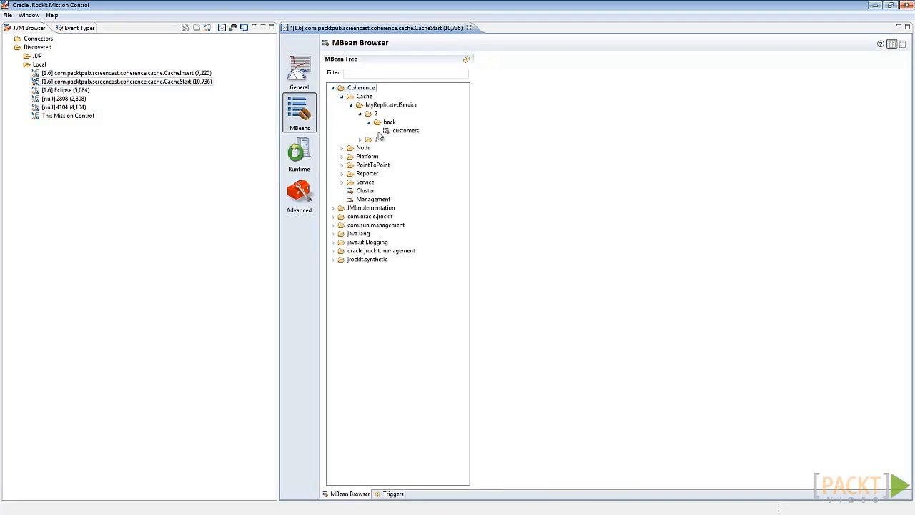
click(406, 130)
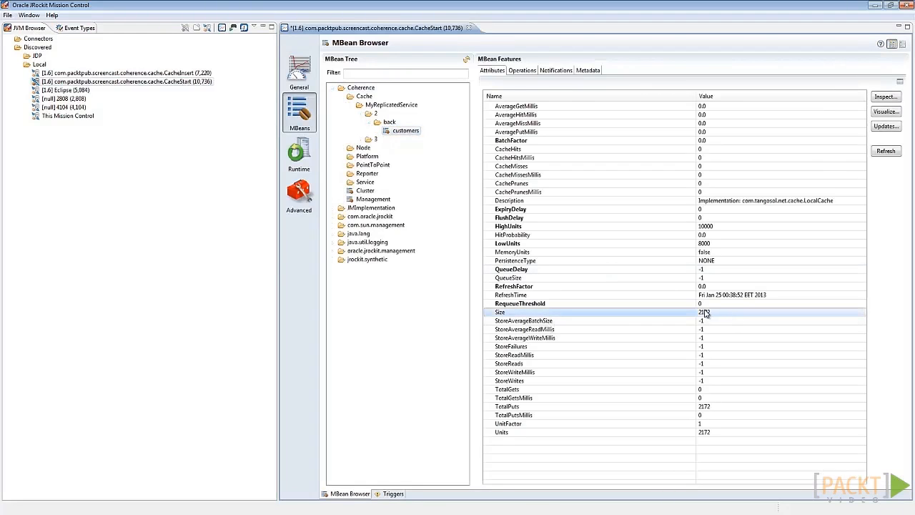
mouse_move(649, 301)
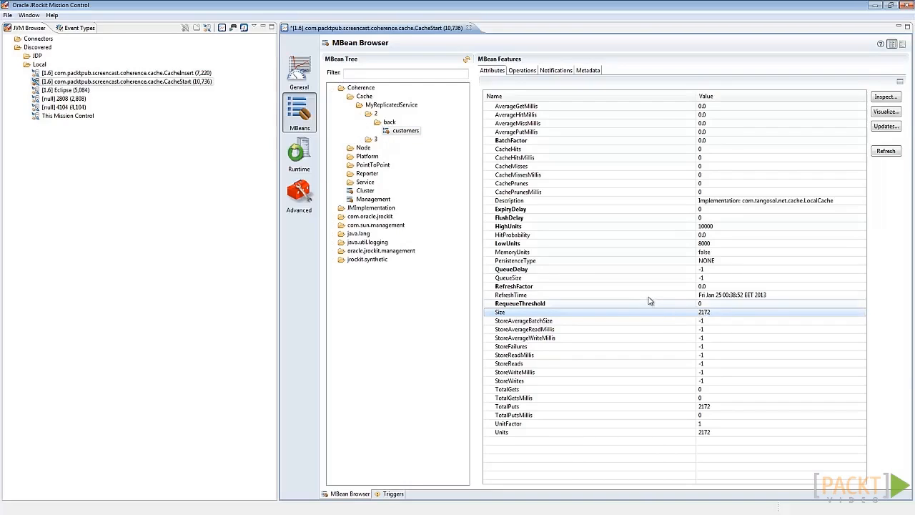